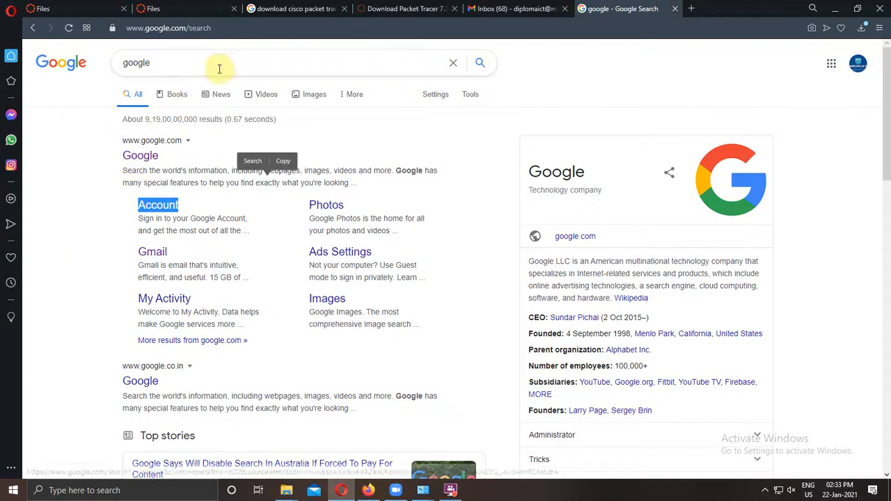
# Search Google for "network academy" to bring up the Cisco netacad.com result
pyautogui.click(219, 63)
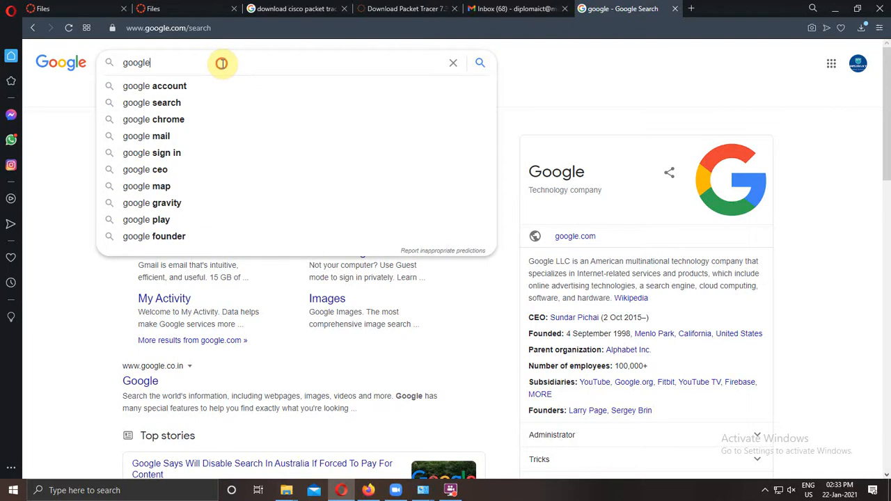
pyautogui.write('netowrk ac')
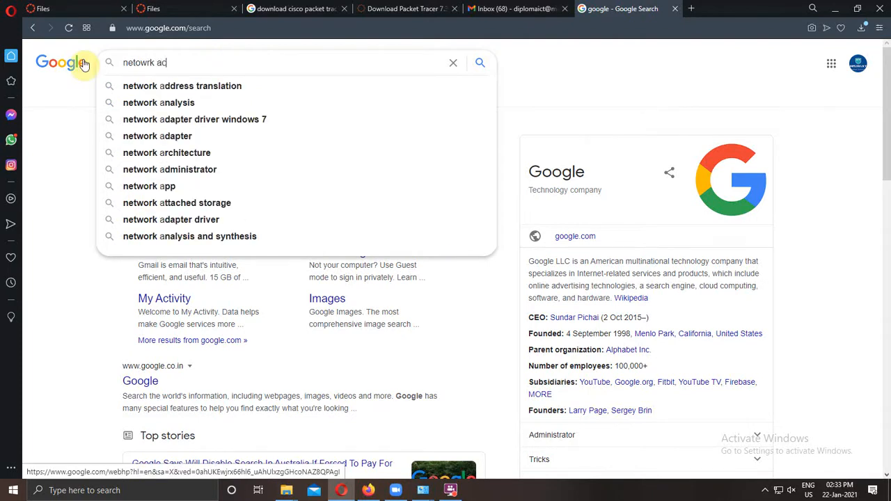
pyautogui.write('network academy')
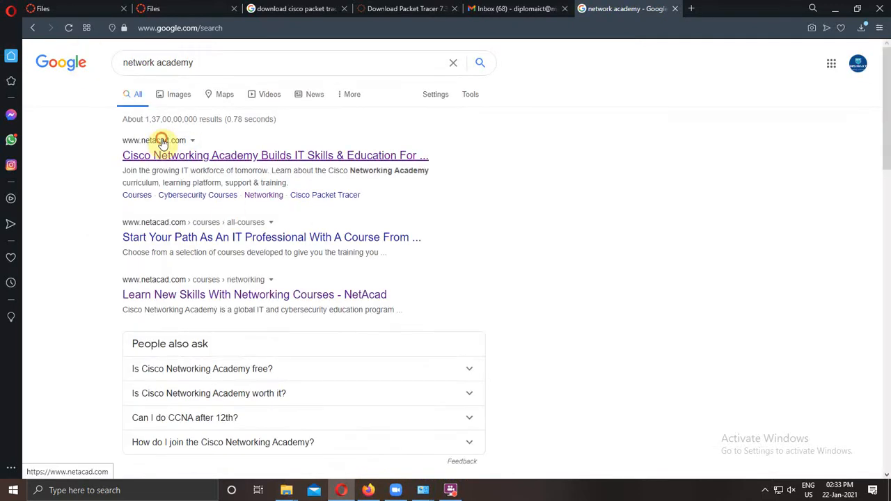
pyautogui.moveTo(234, 165)
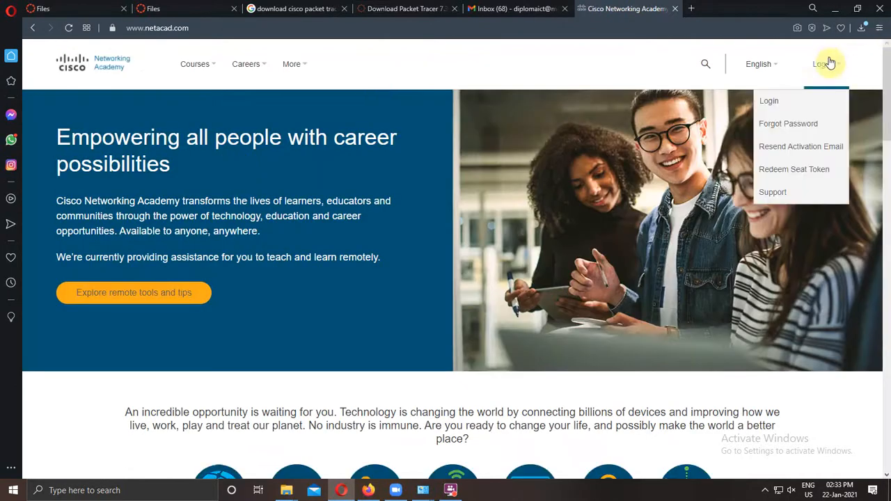
pyautogui.click(768, 100)
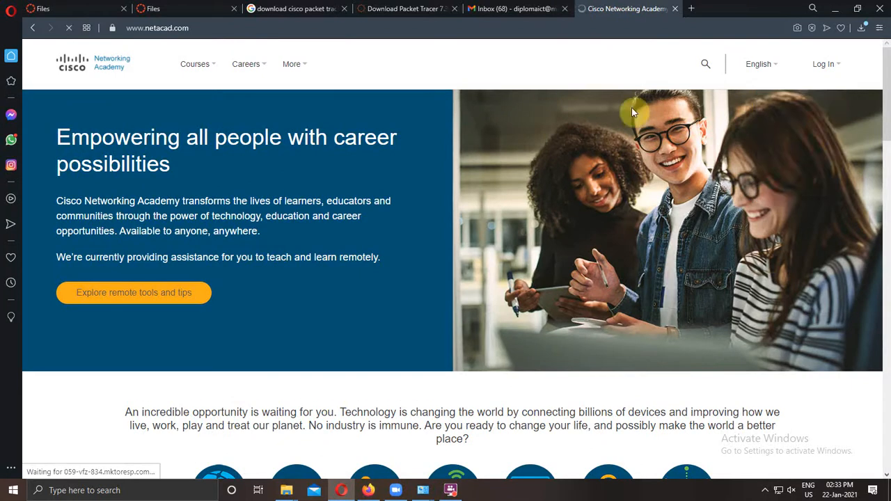
pyautogui.click(823, 64)
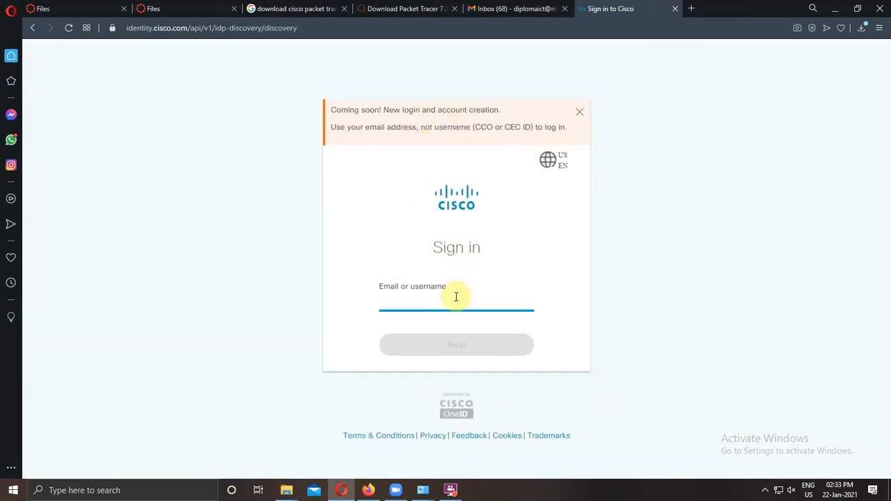
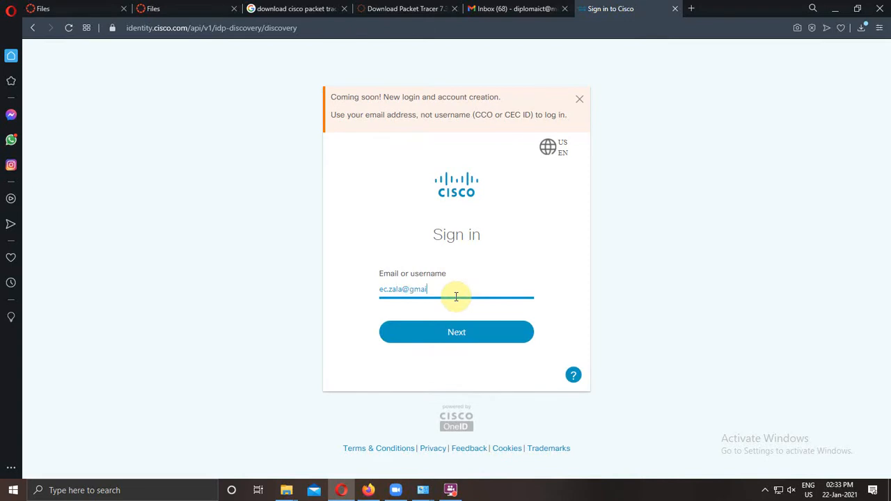
pyautogui.click(456, 332)
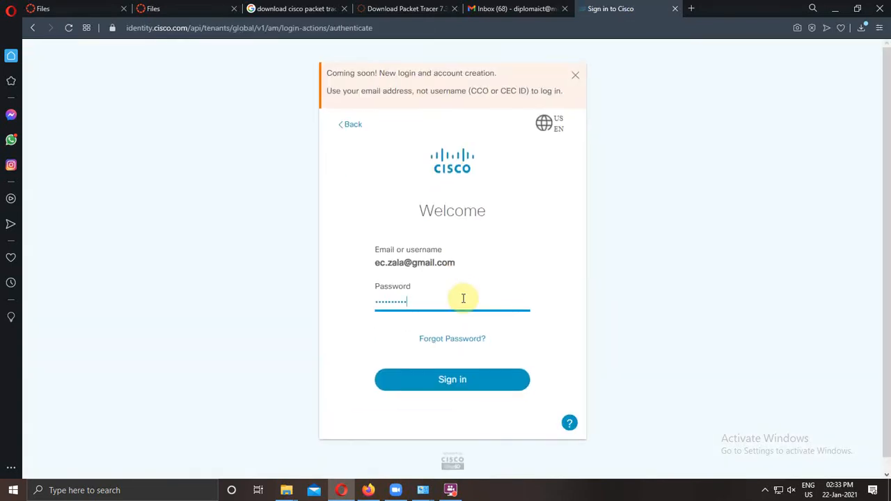
pyautogui.click(452, 379)
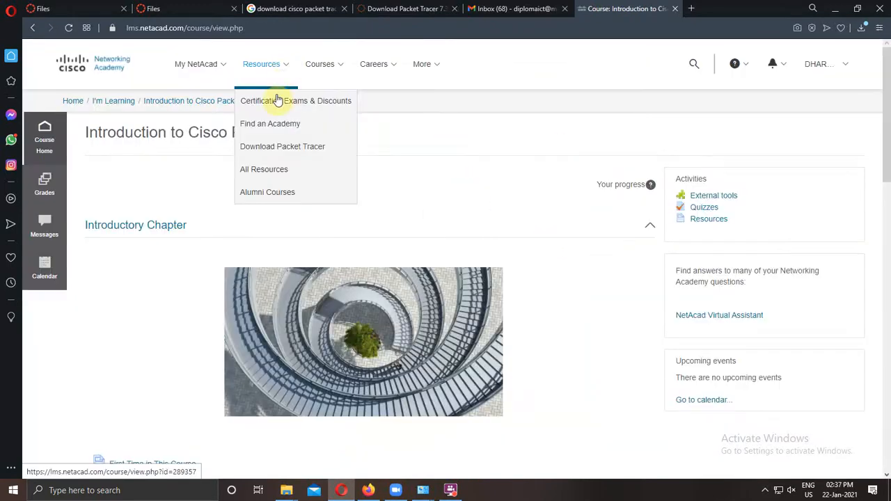
pyautogui.moveTo(292, 147)
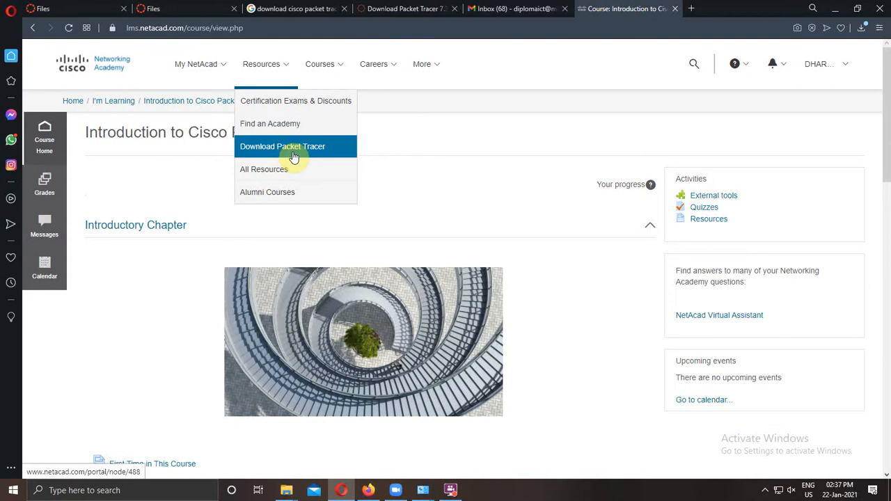
# Reach the Download Packet Tracer page and start the Windows 7.3.1 64 Bit Download
pyautogui.click(282, 146)
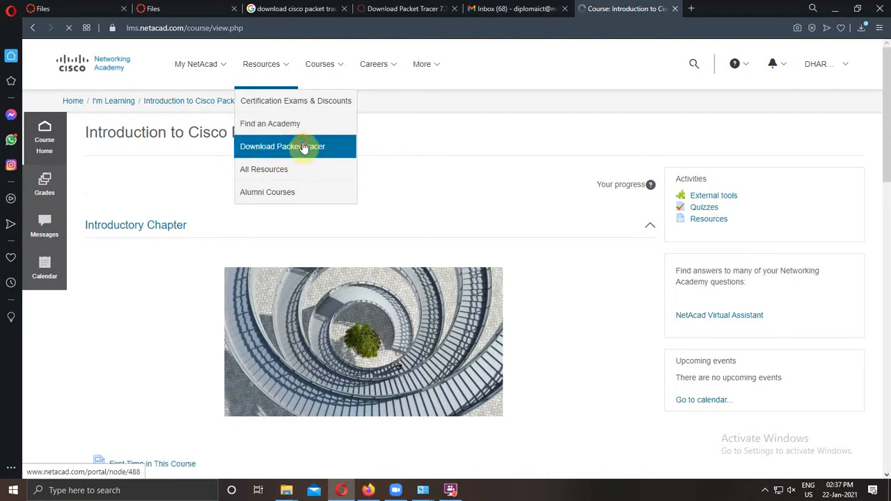
pyautogui.click(282, 146)
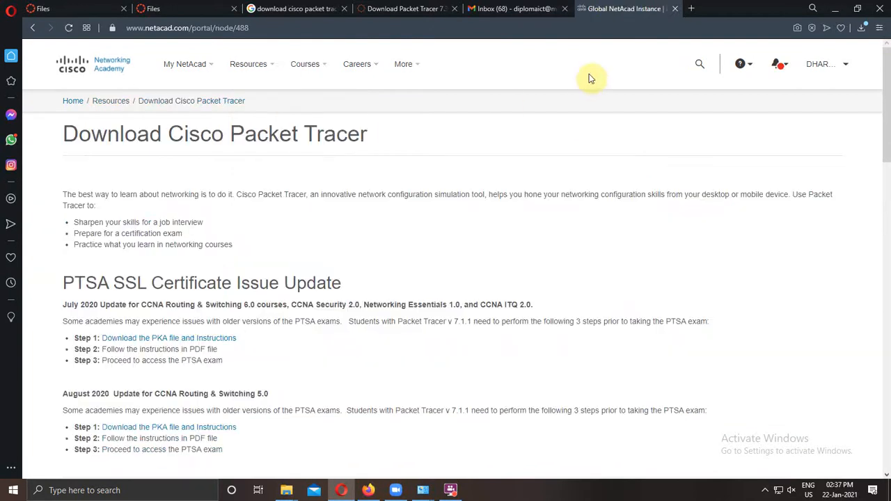
pyautogui.scroll(-3)
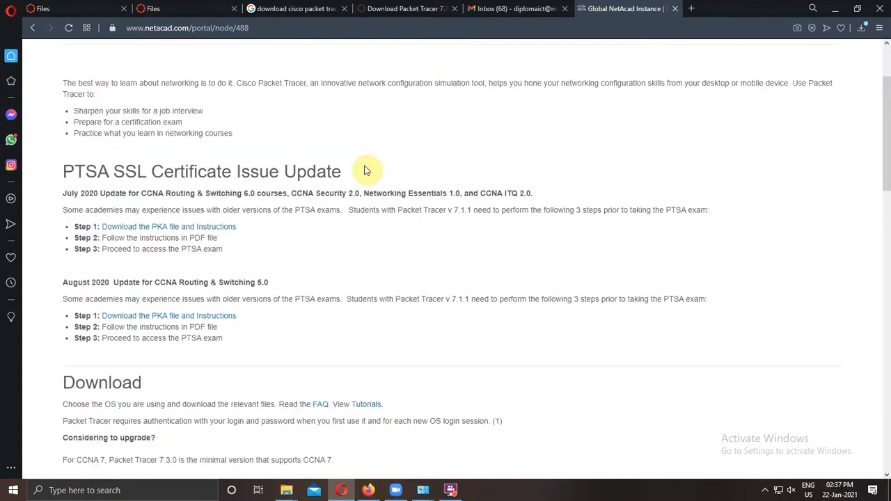
pyautogui.scroll(-3)
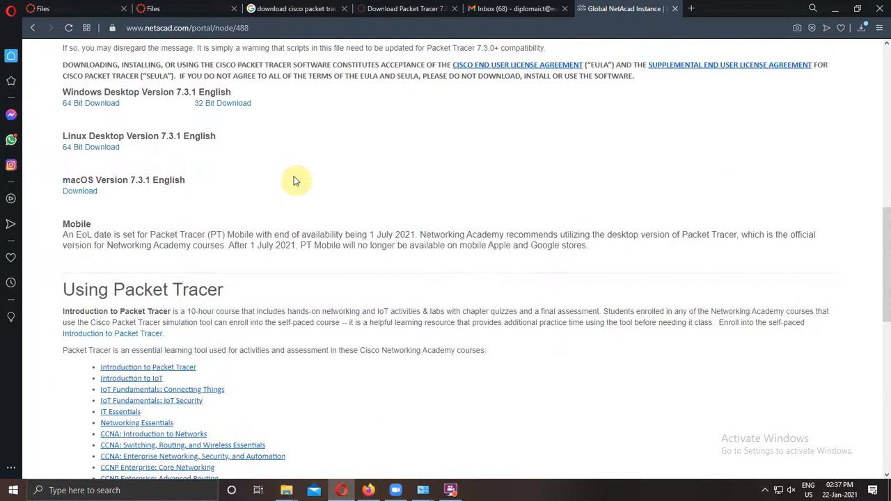
pyautogui.scroll(3)
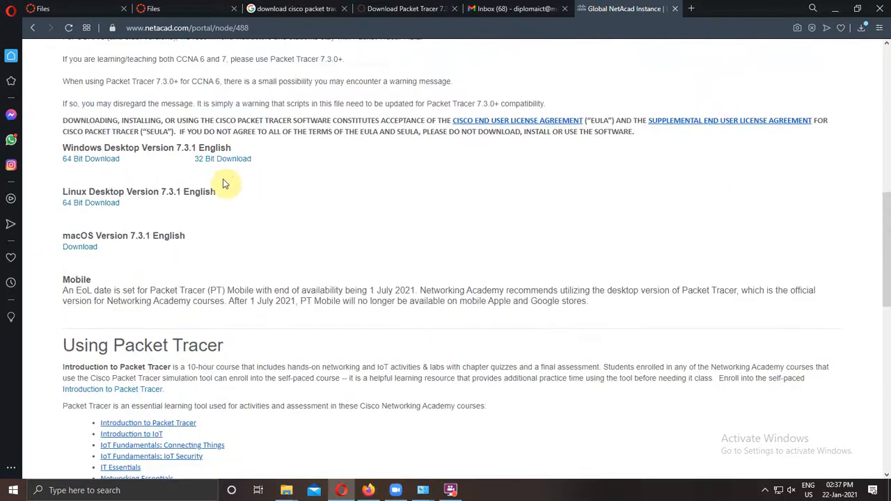
pyautogui.moveTo(89, 161)
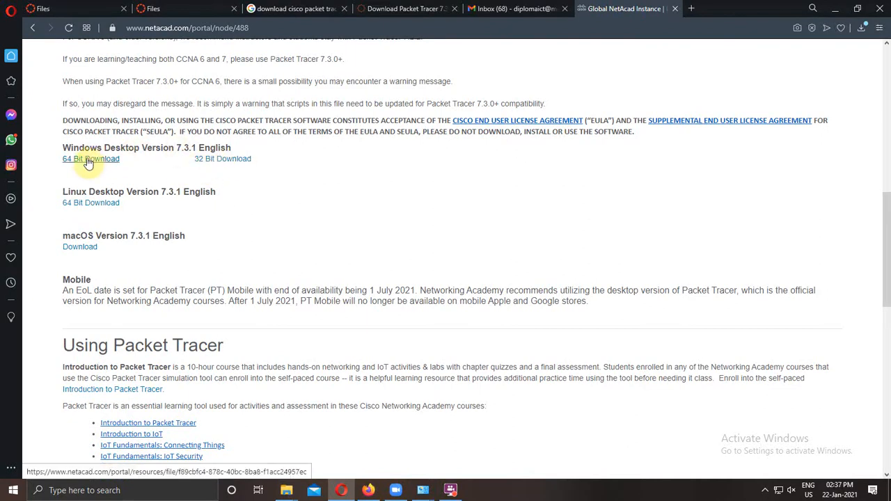
pyautogui.click(91, 159)
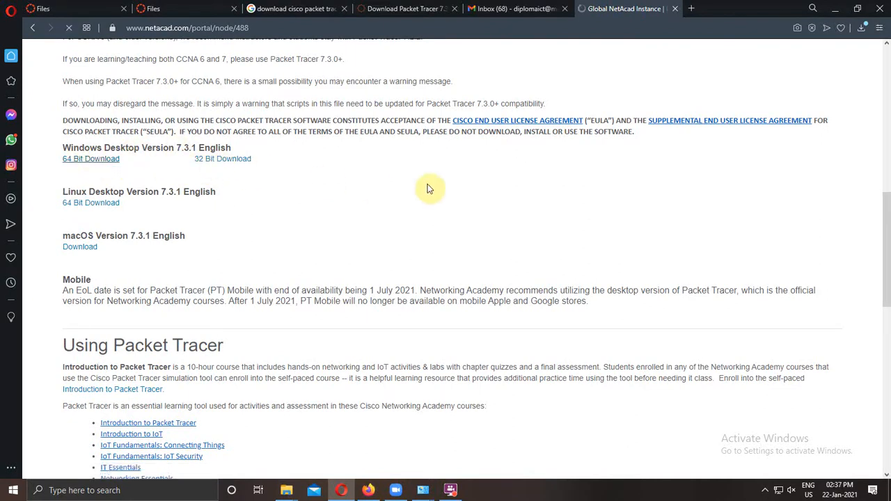
pyautogui.moveTo(530, 183)
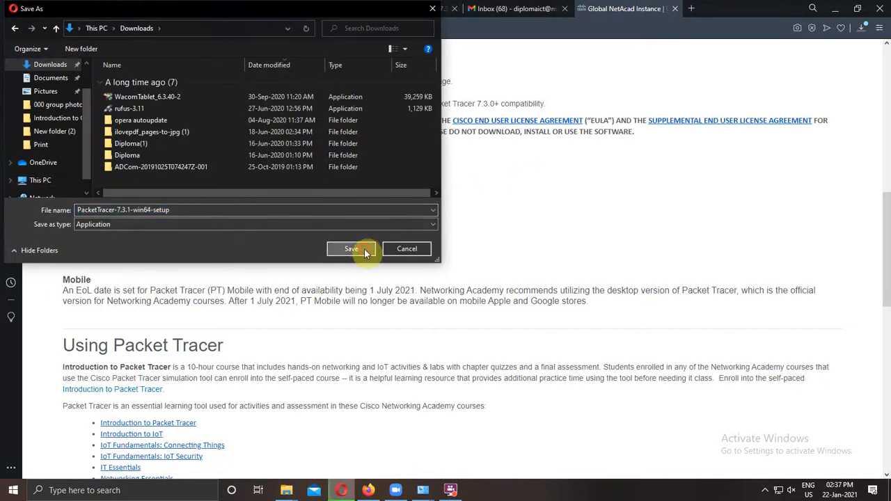
# Download the 64-bit Windows Packet Tracer 7.3.1 installer into the Downloads folder
pyautogui.click(351, 249)
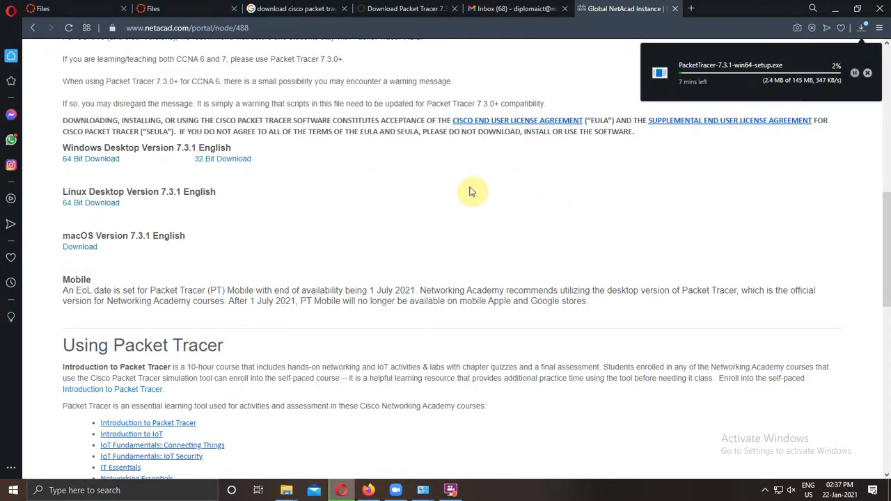
pyautogui.scroll(3)
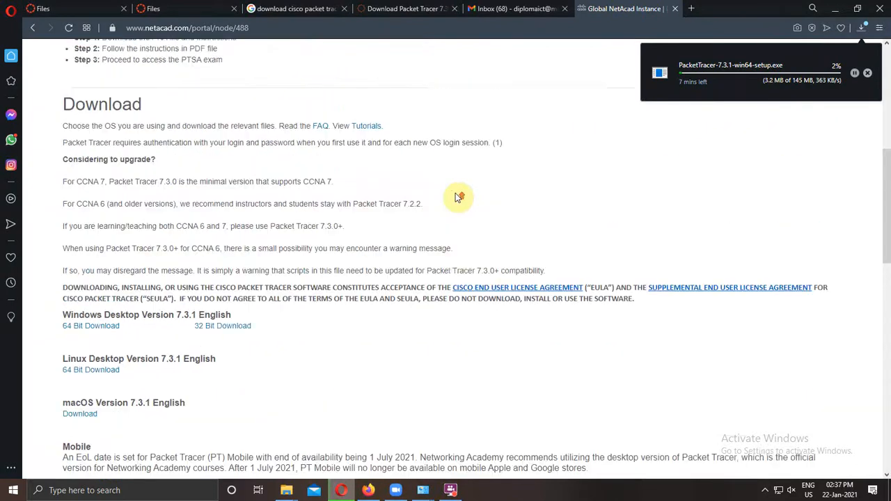
pyautogui.scroll(3)
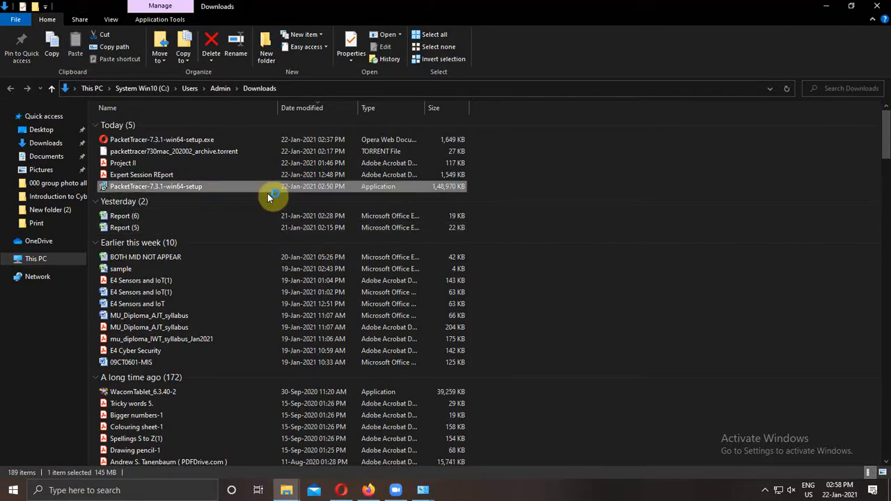
# Run the installer with default folders and desktop shortcut, then finish with Launch checked
pyautogui.doubleClick(156, 186)
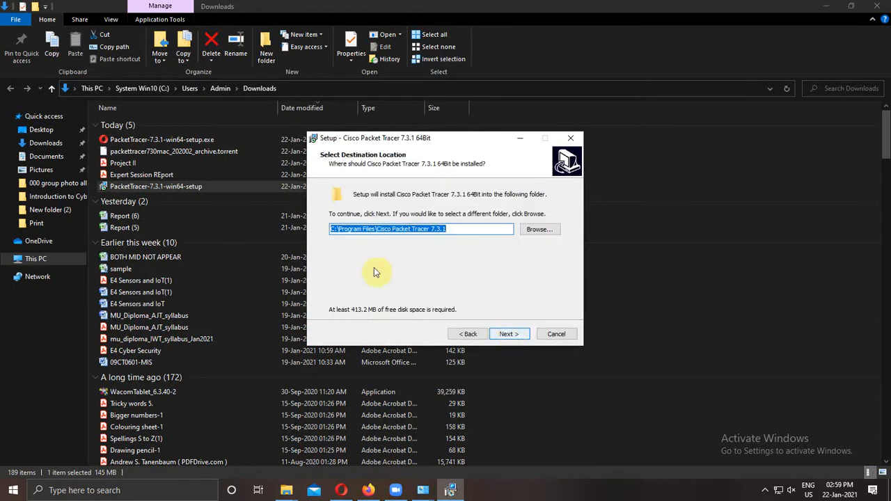
pyautogui.click(508, 333)
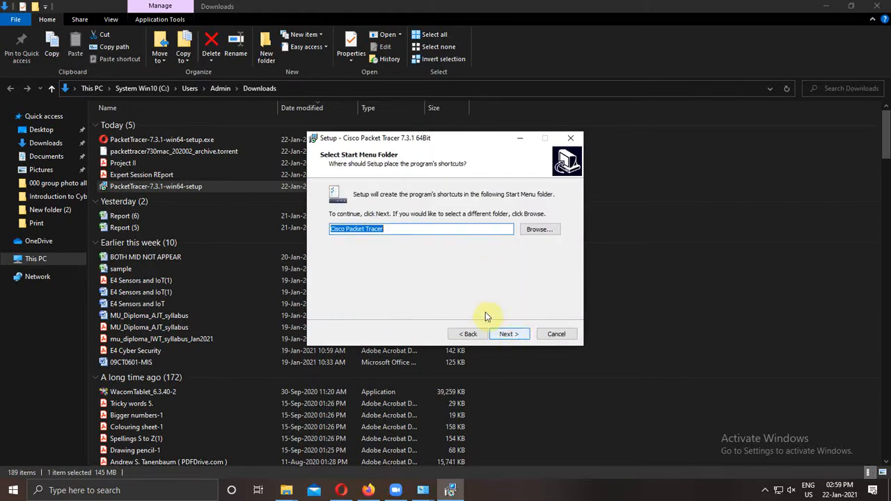
pyautogui.click(508, 333)
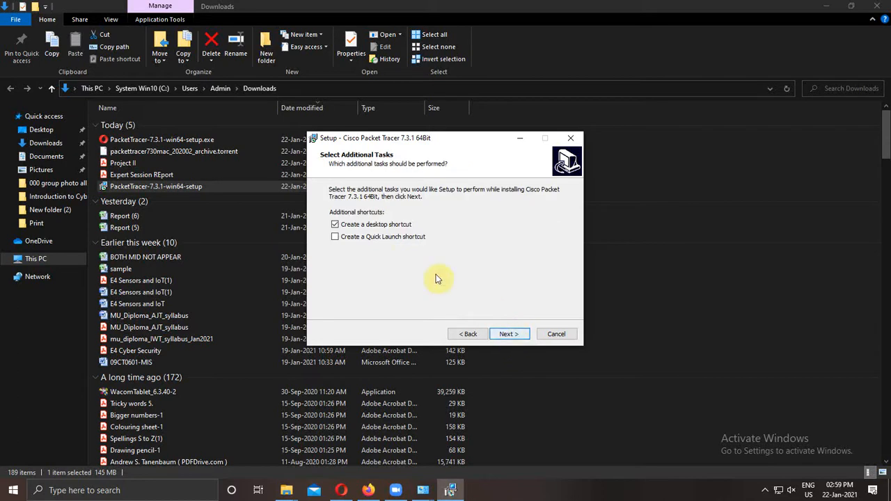
pyautogui.click(508, 333)
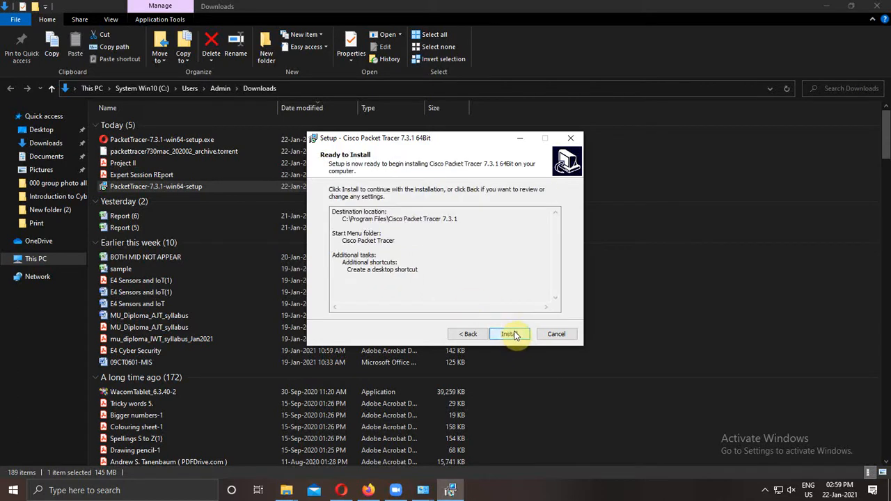
pyautogui.click(507, 333)
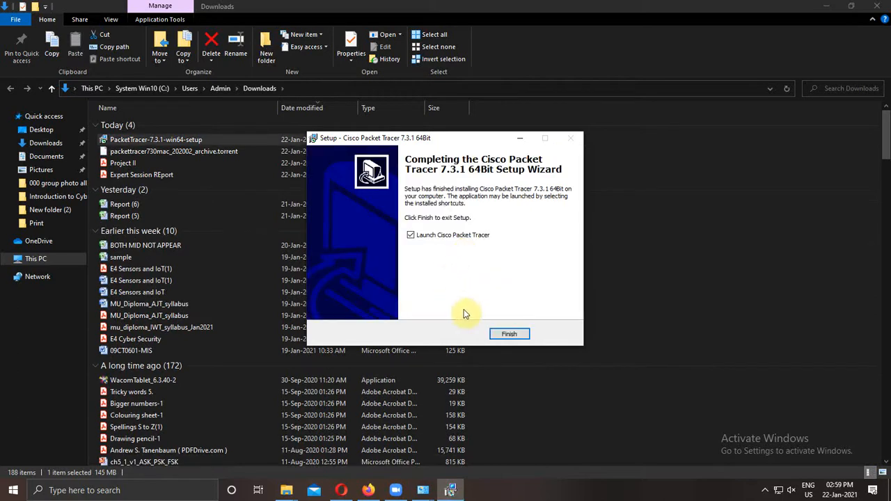
pyautogui.click(509, 333)
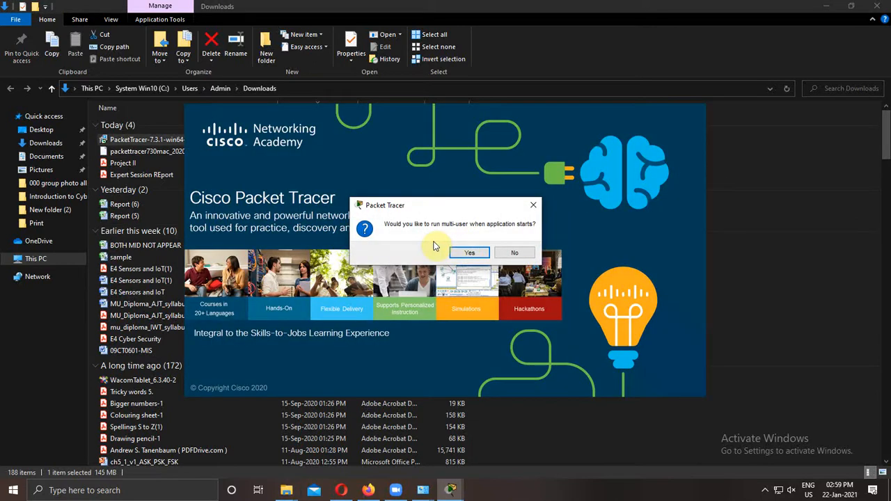
# Answer the multi-user prompt and enter the NetAcad email and password in Packet Tracer
pyautogui.click(514, 252)
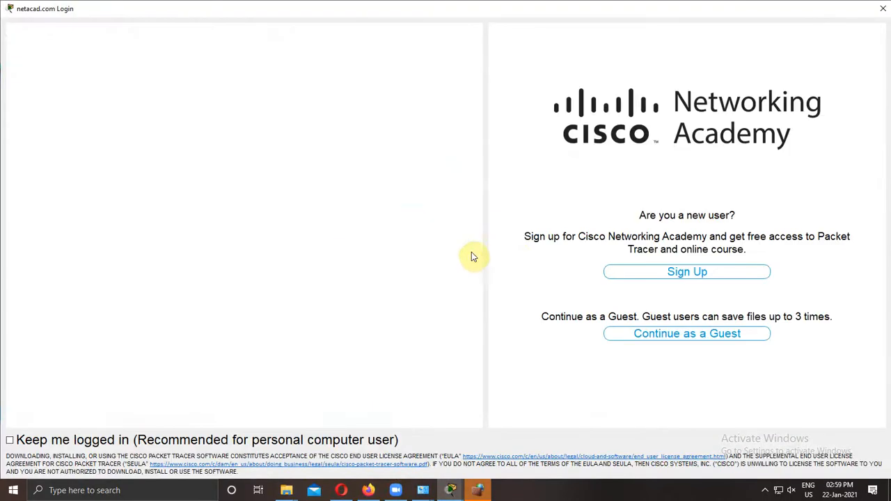
pyautogui.moveTo(590, 448)
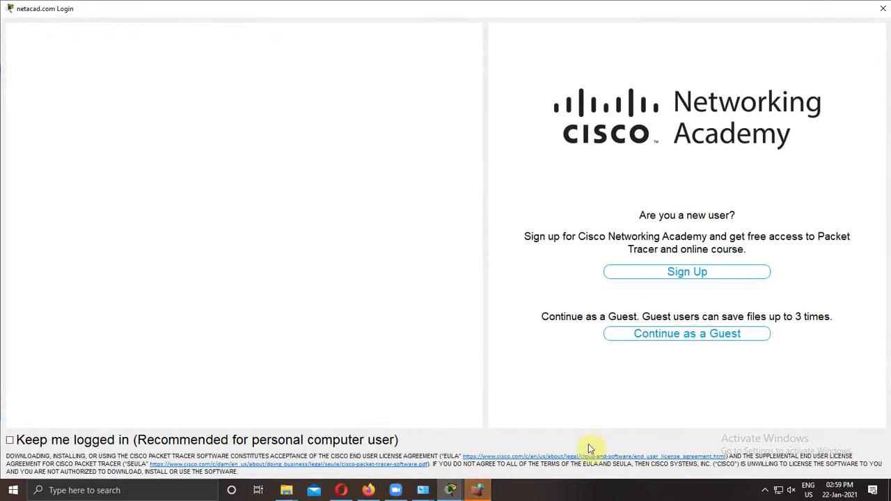
pyautogui.moveTo(687, 271)
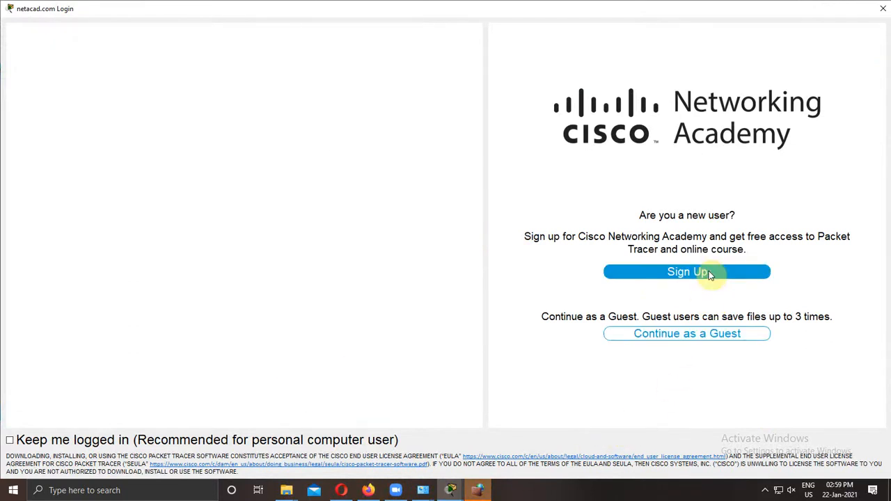
pyautogui.click(687, 271)
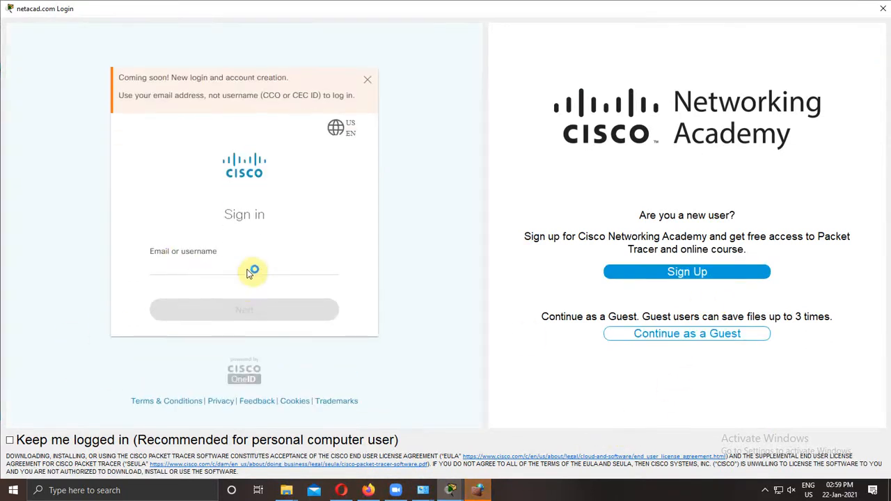
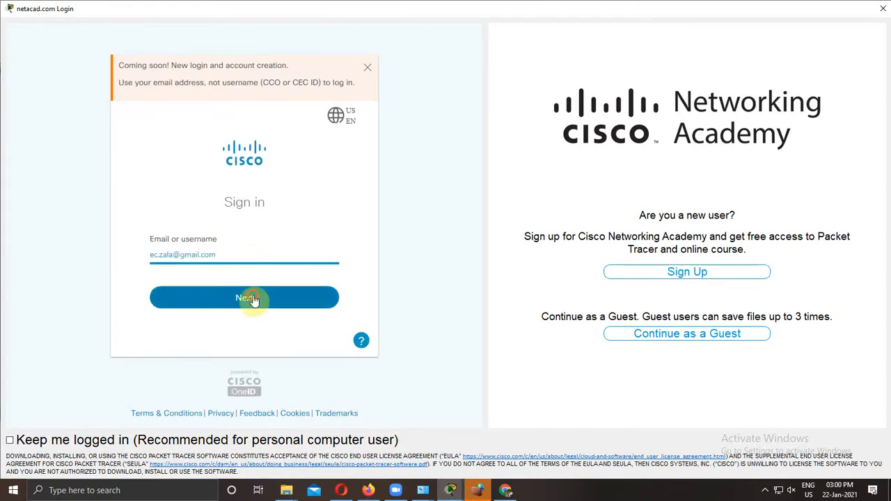
pyautogui.click(244, 297)
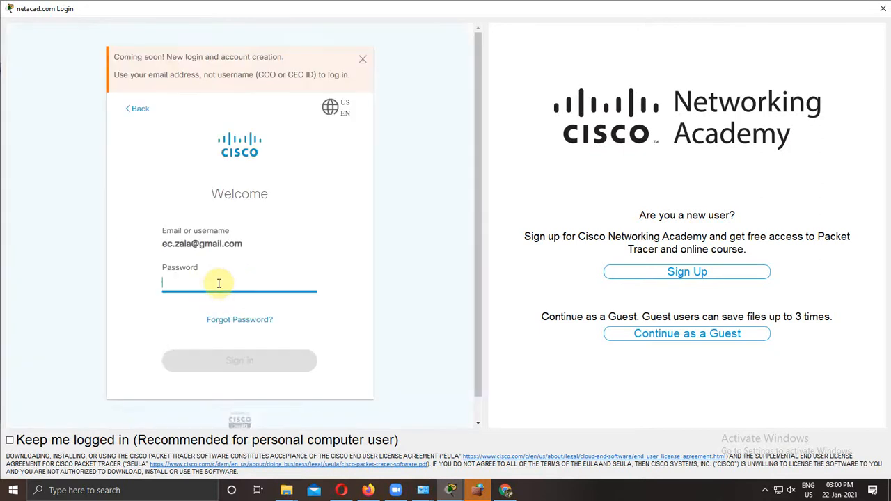
pyautogui.write('password')
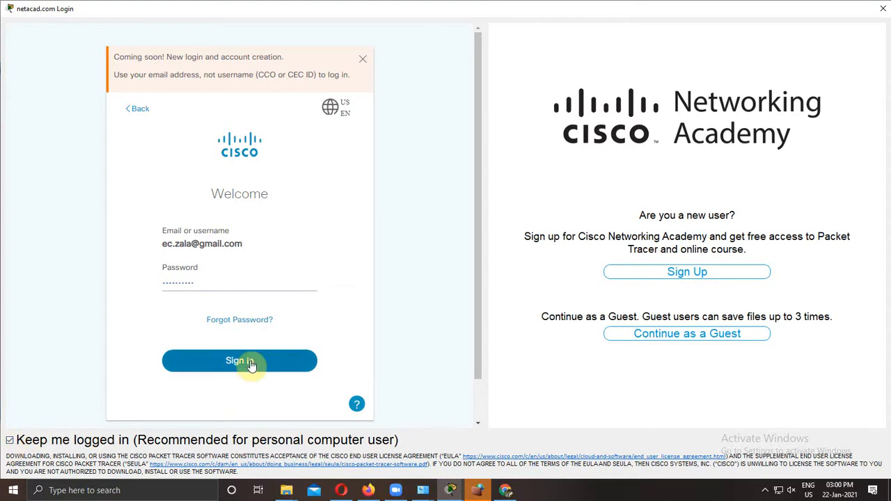
# Sign in to Packet Tracer and allow it network access in the firewall alert
pyautogui.click(239, 360)
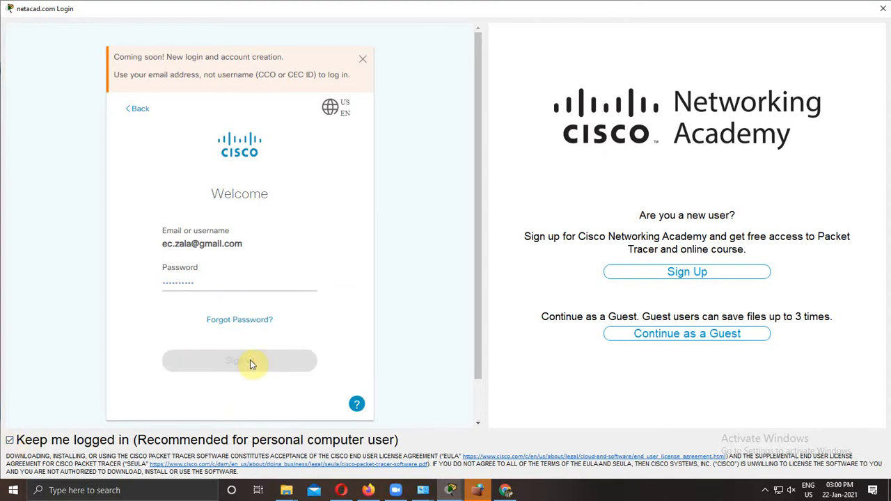
pyautogui.click(239, 360)
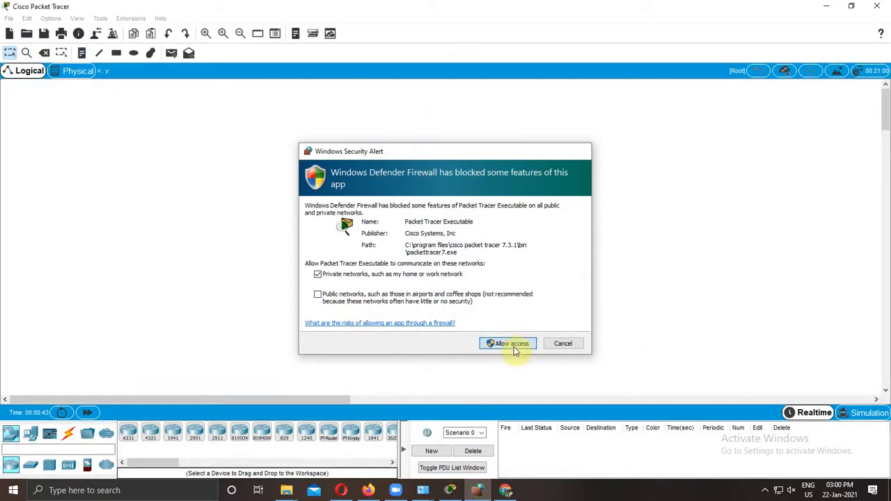
pyautogui.click(508, 343)
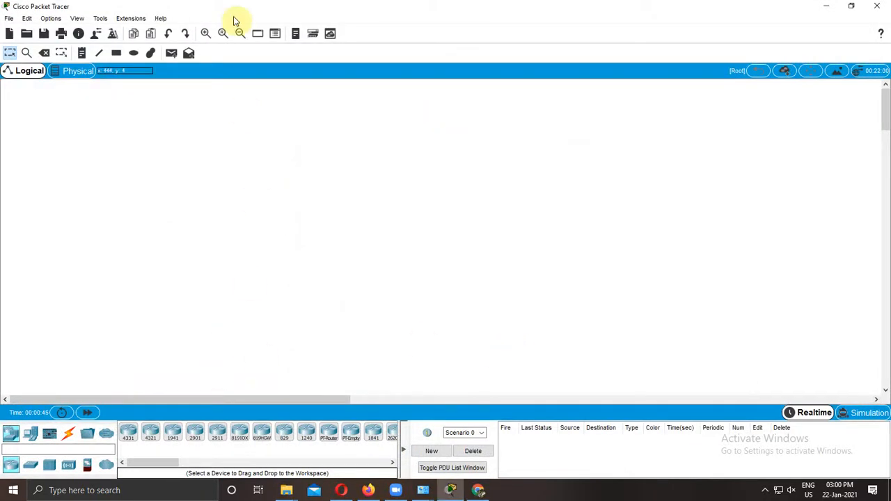